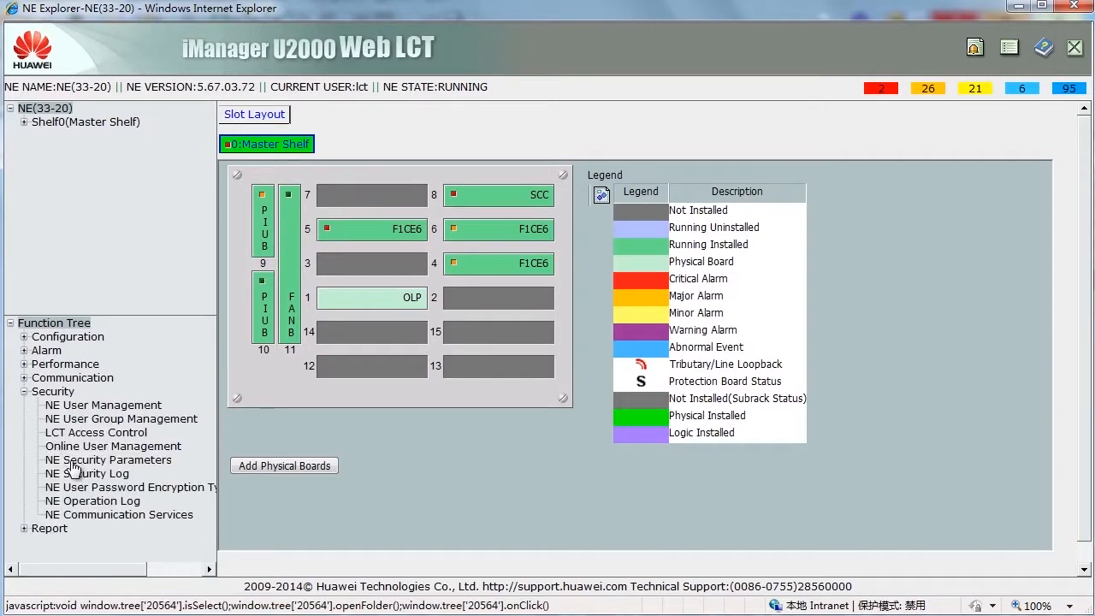
# Open NE Security Parameters for NE(33-20), showing Warning Screen Switching as Disabled.
pyautogui.click(108, 459)
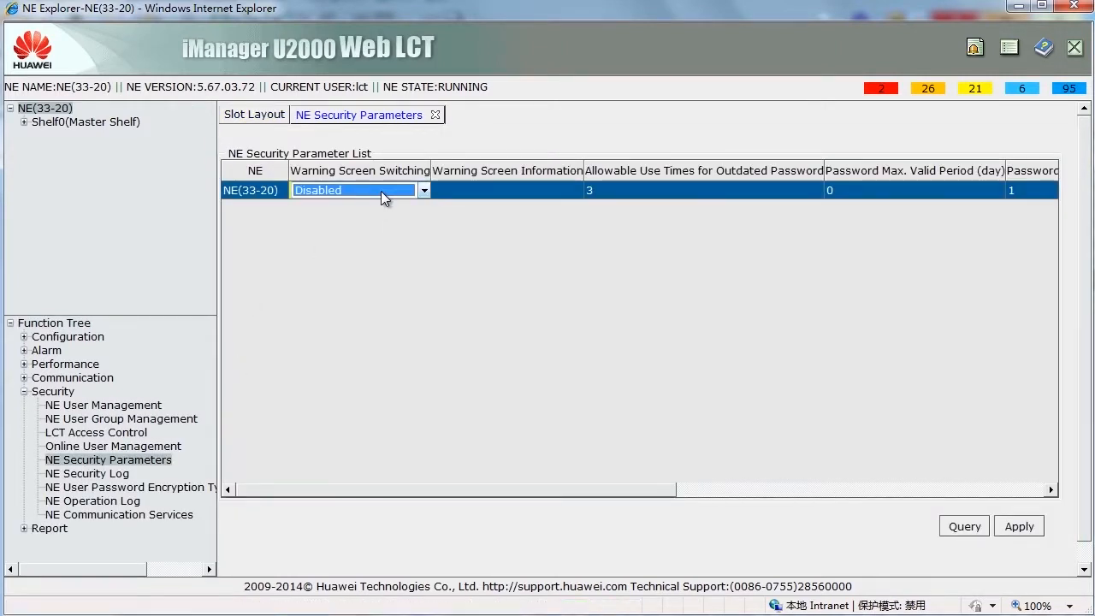